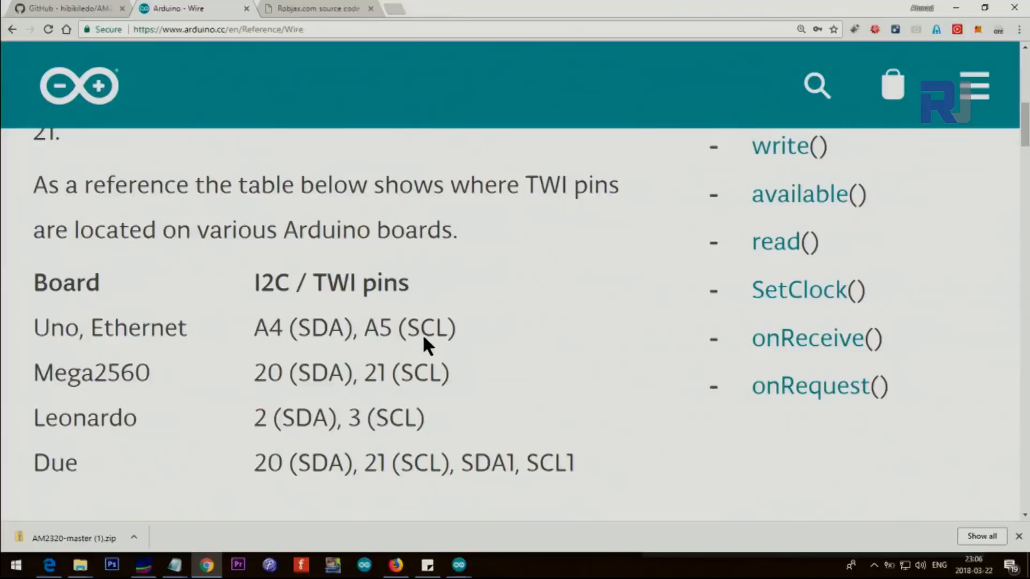
Review the Uno's A4/SDA wiring, then show the scanner's serial output finding a device at 0x29
double_click(49, 327)
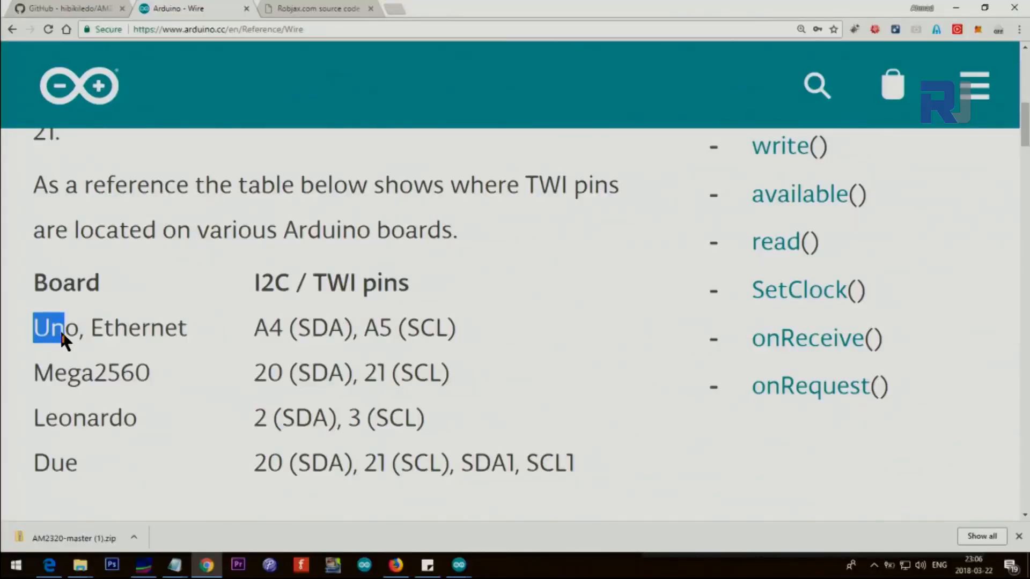
mouse_move(404, 335)
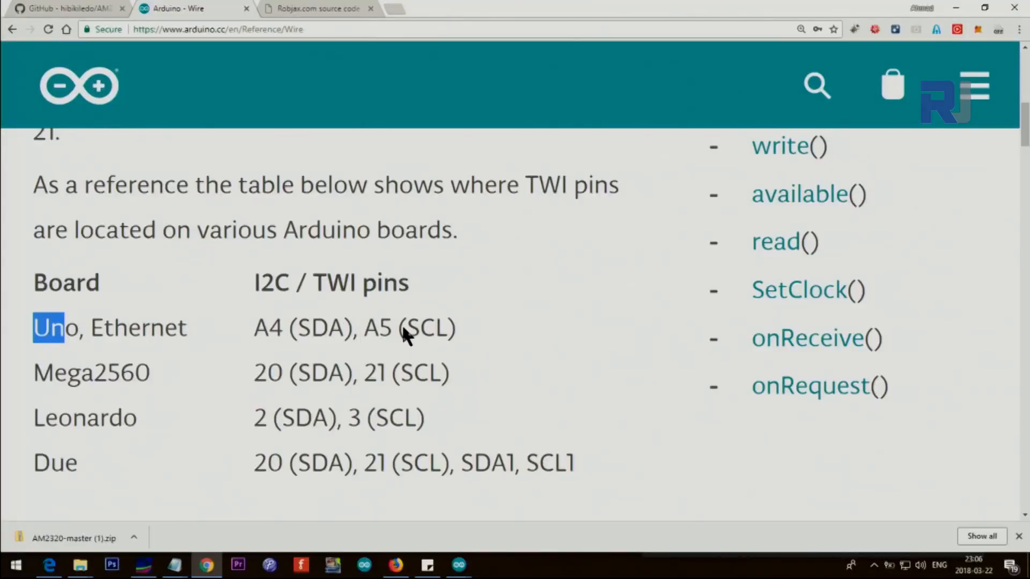
double_click(378, 327)
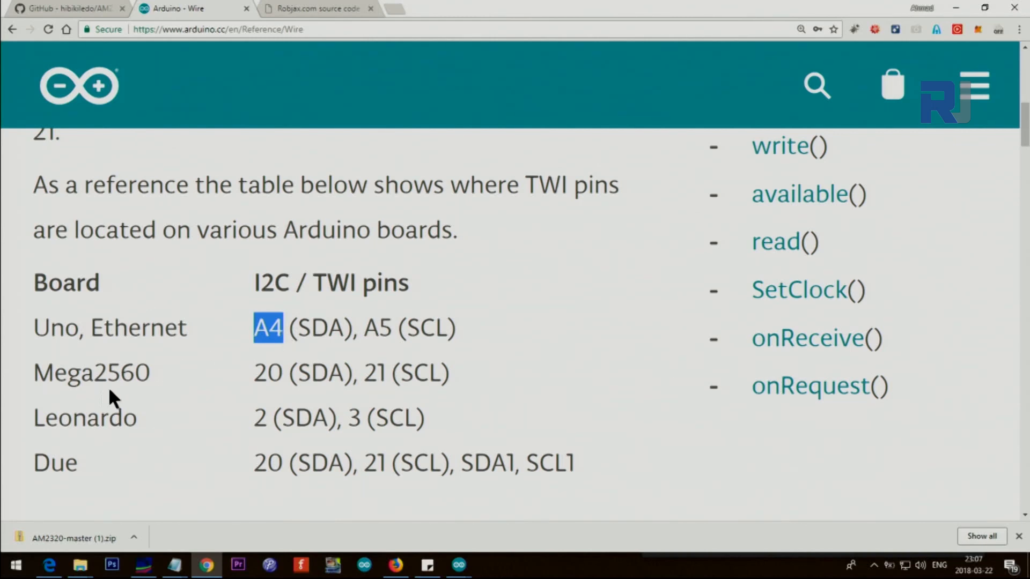
double_click(326, 372)
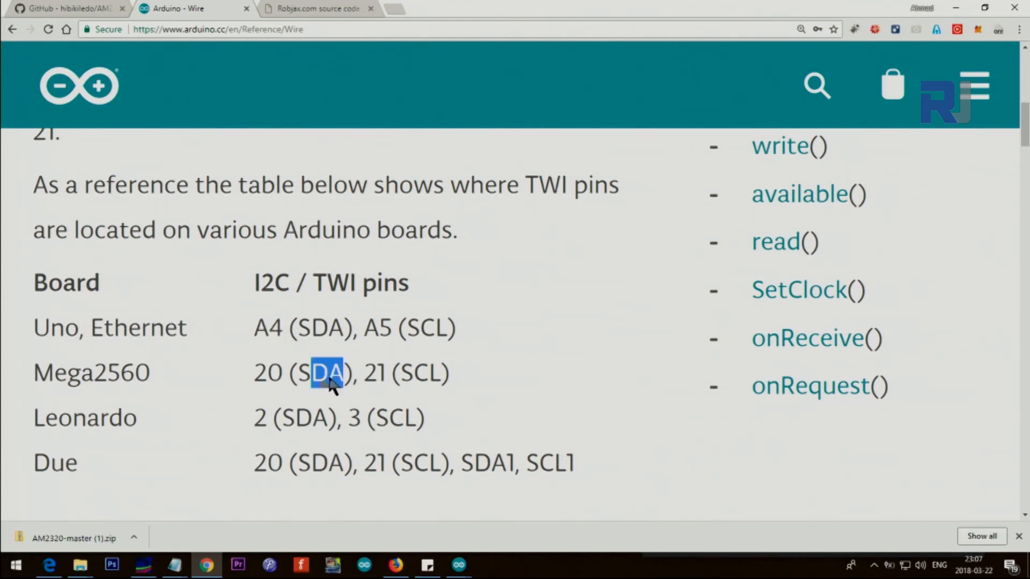
mouse_move(124, 410)
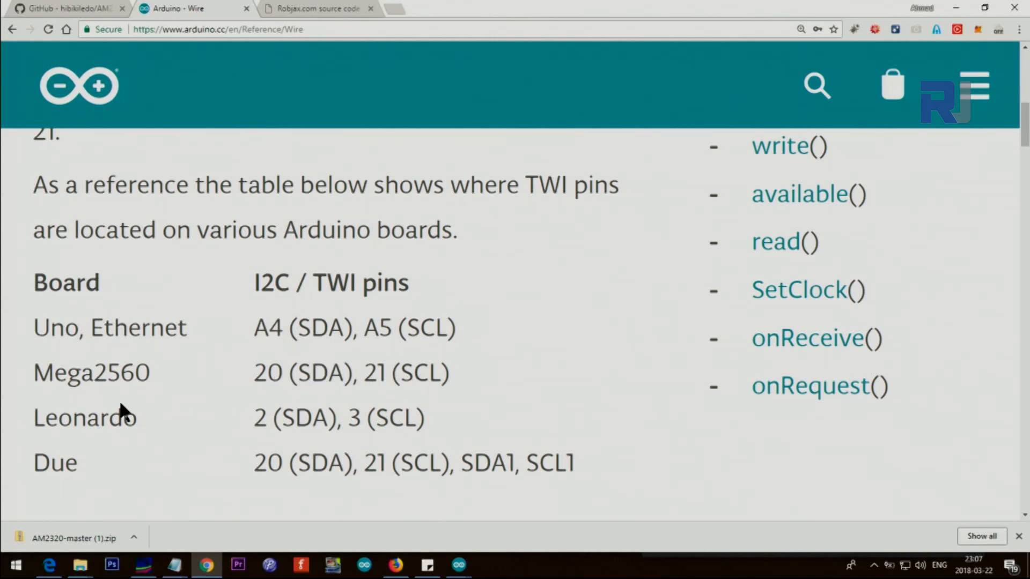
mouse_move(269, 426)
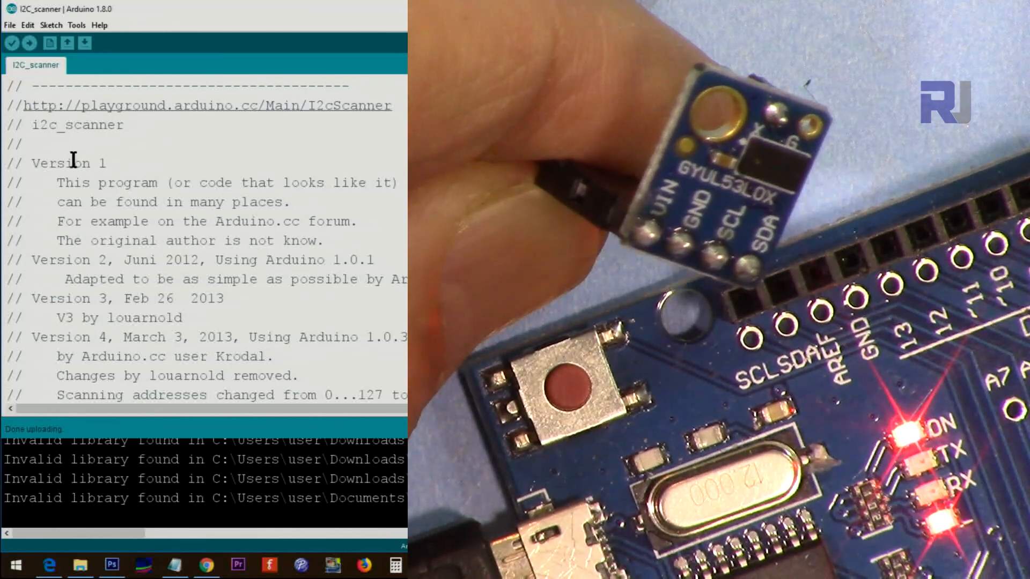
mouse_move(229, 111)
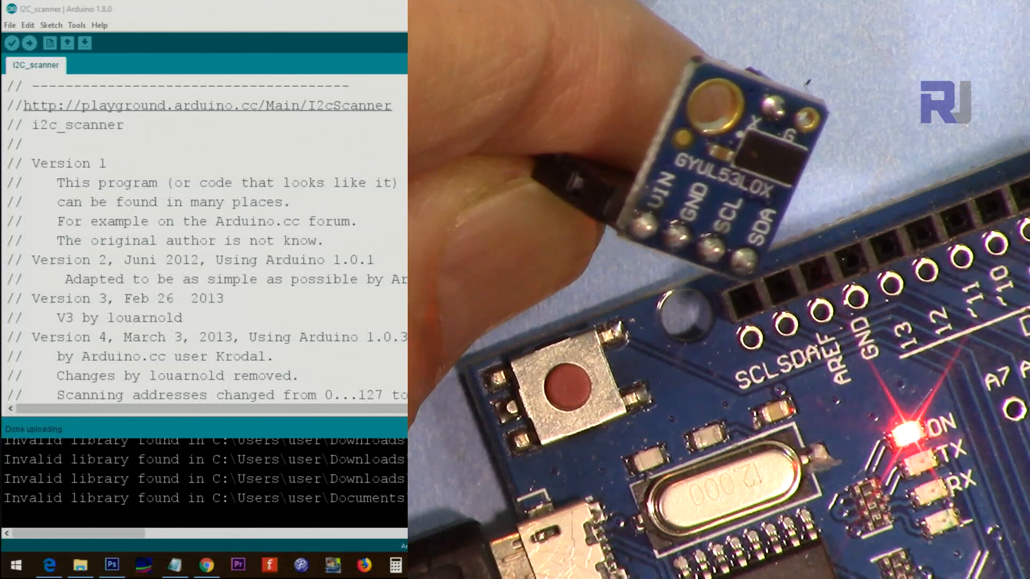
click(84, 42)
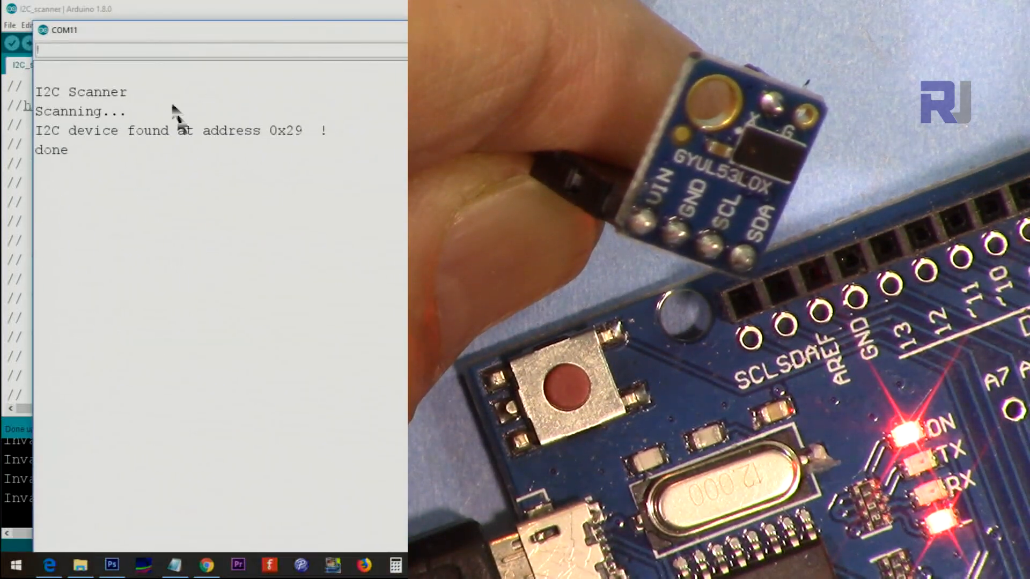
mouse_move(292, 142)
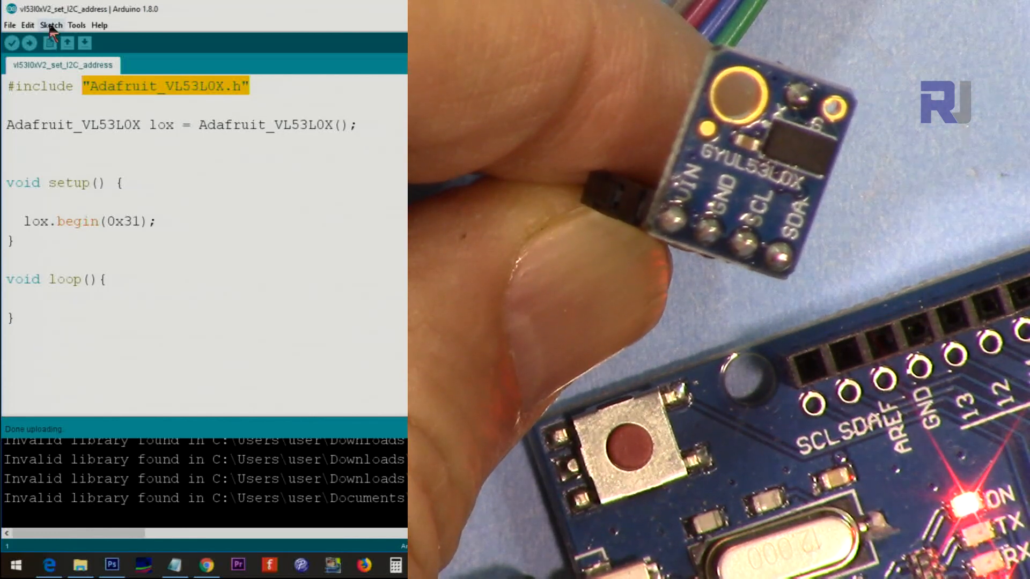
Start Add .ZIP Library and browse for the Adafruit VL53L0X library zip
click(51, 24)
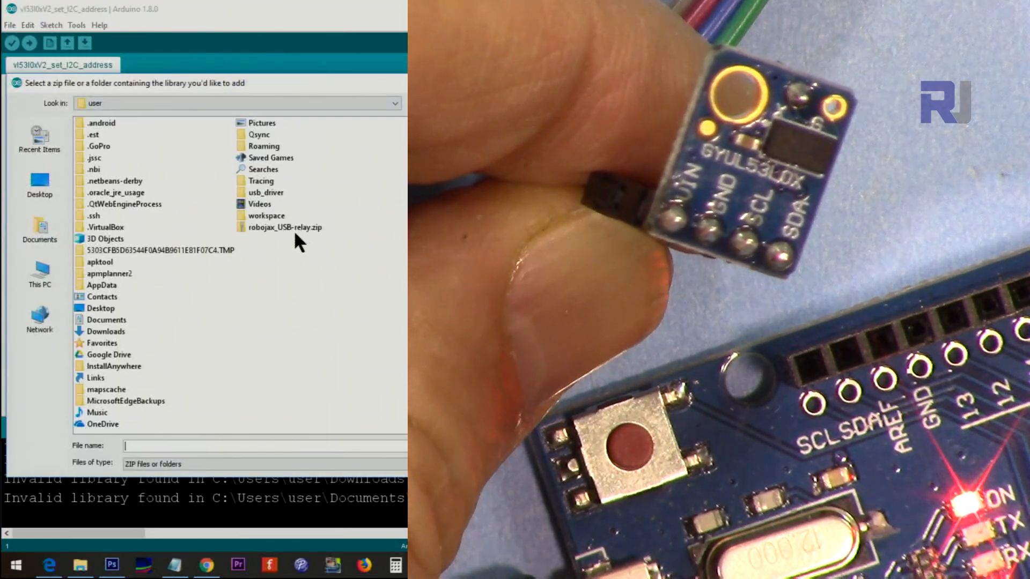
click(285, 227)
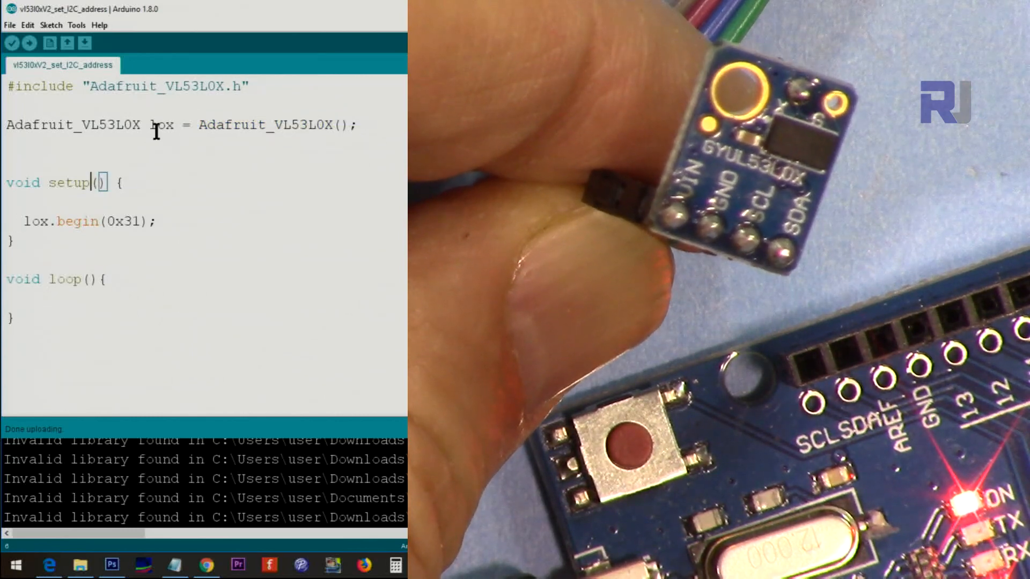
Check the lox sensor object with lox.begin(0x31) and upload the sketch to the board
double_click(161, 125)
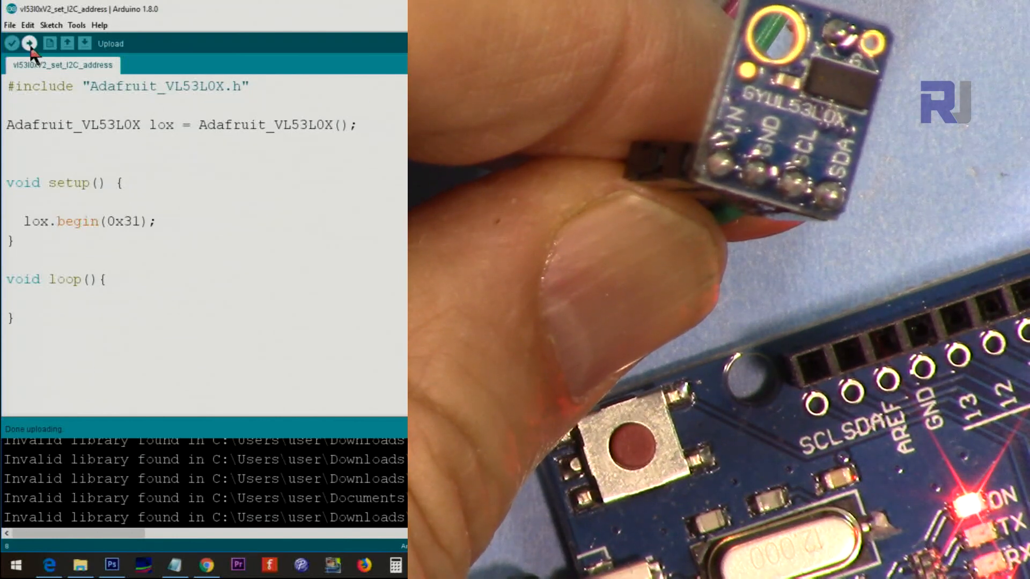
click(29, 43)
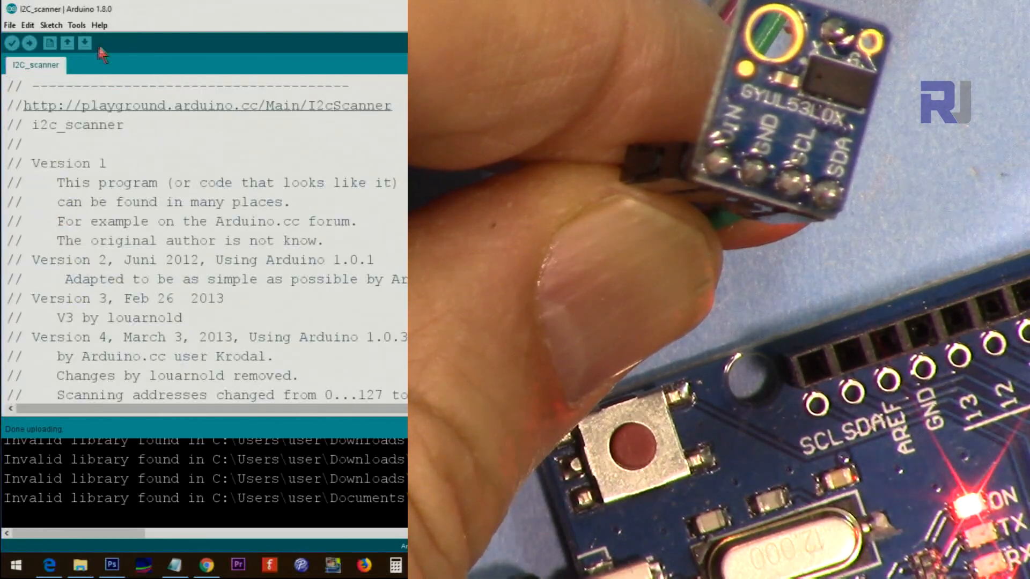
Upload the I2C_scanner sketch again to read the sensor's new address
click(30, 41)
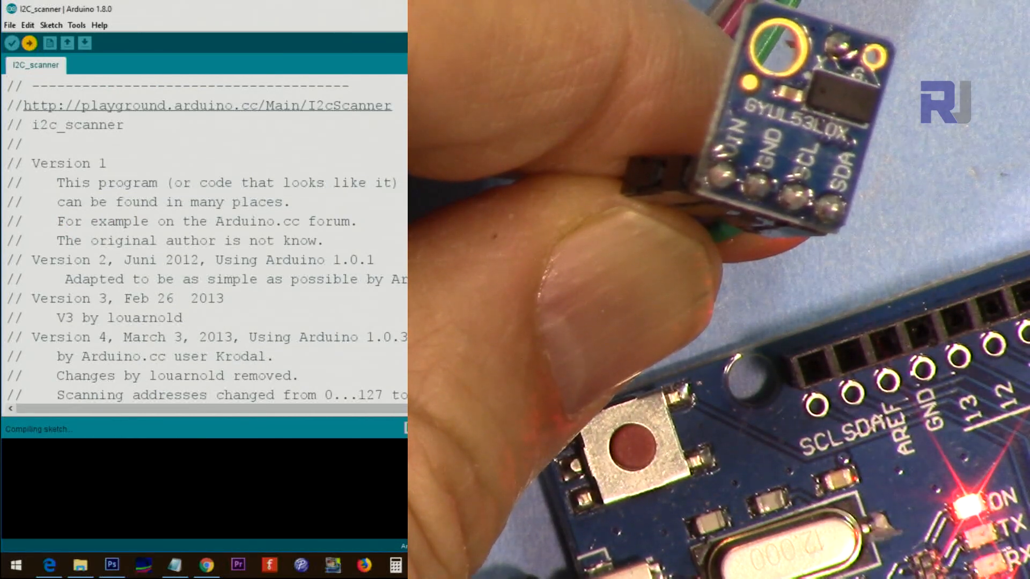
click(29, 43)
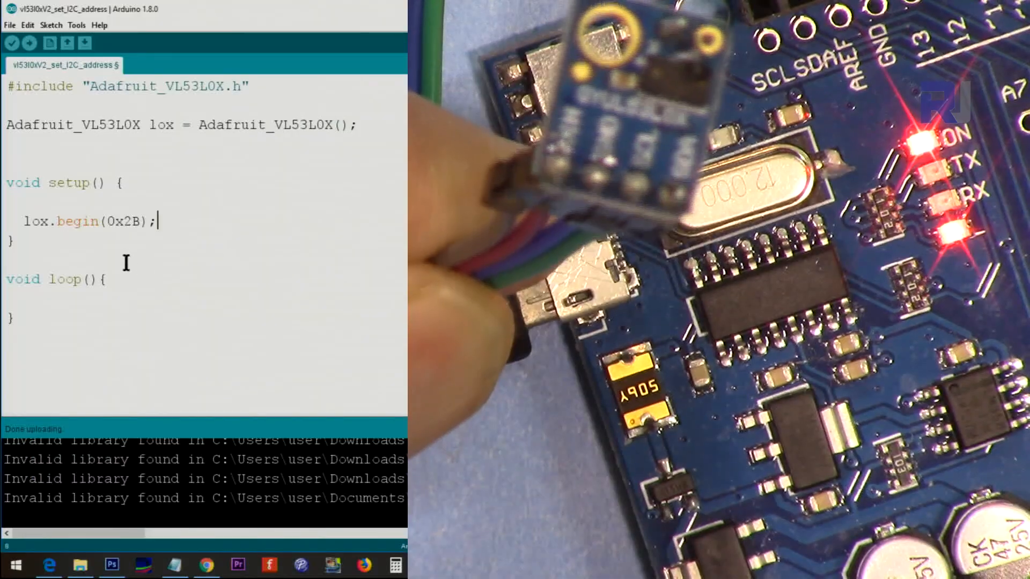
Set lox.begin to 0x2B and upload the address-changing sketch to the board
click(29, 42)
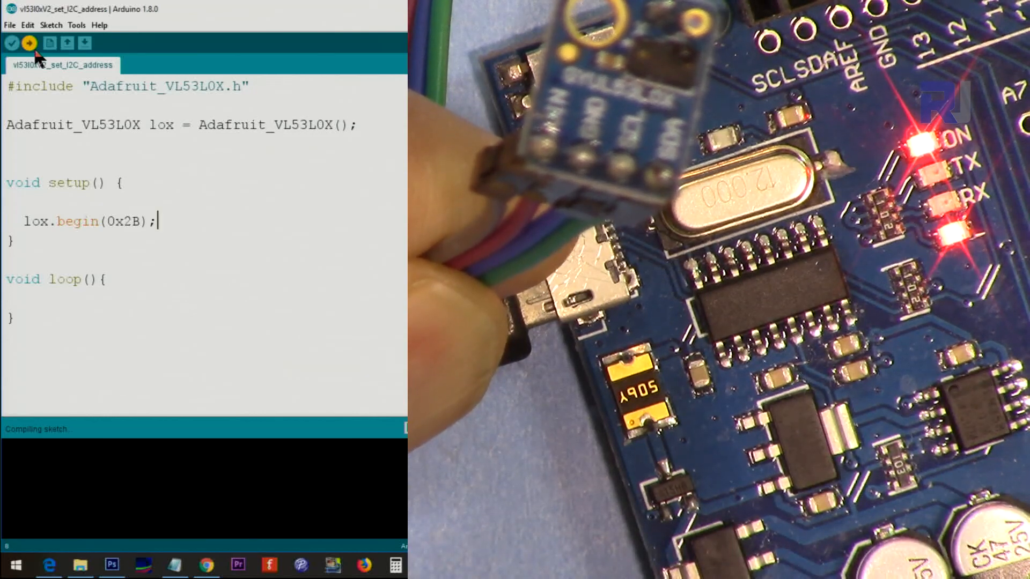
click(28, 42)
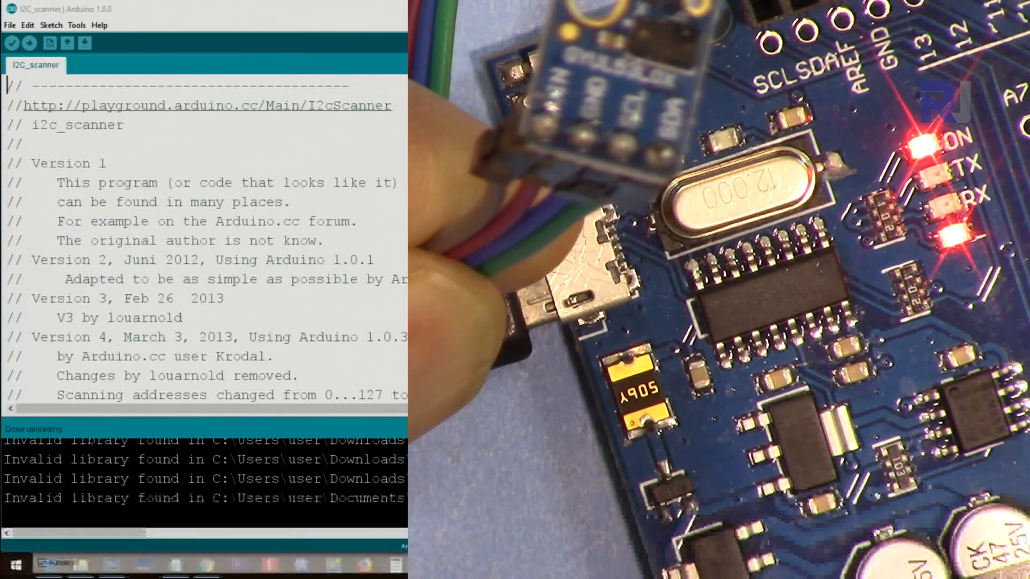
Bring the I2C_scanner sketch forward and upload it to verify address 0x2B
click(29, 43)
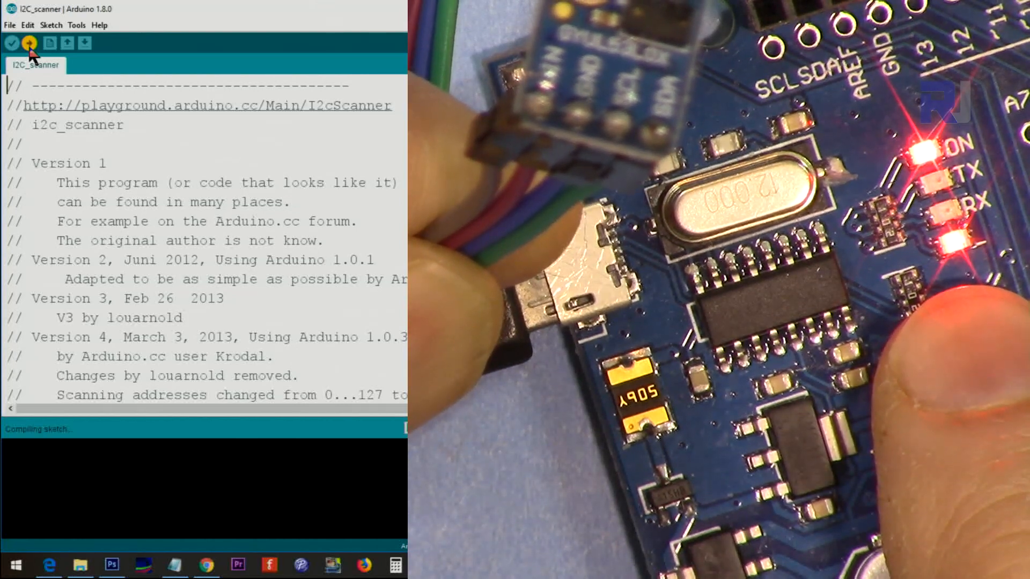
click(30, 41)
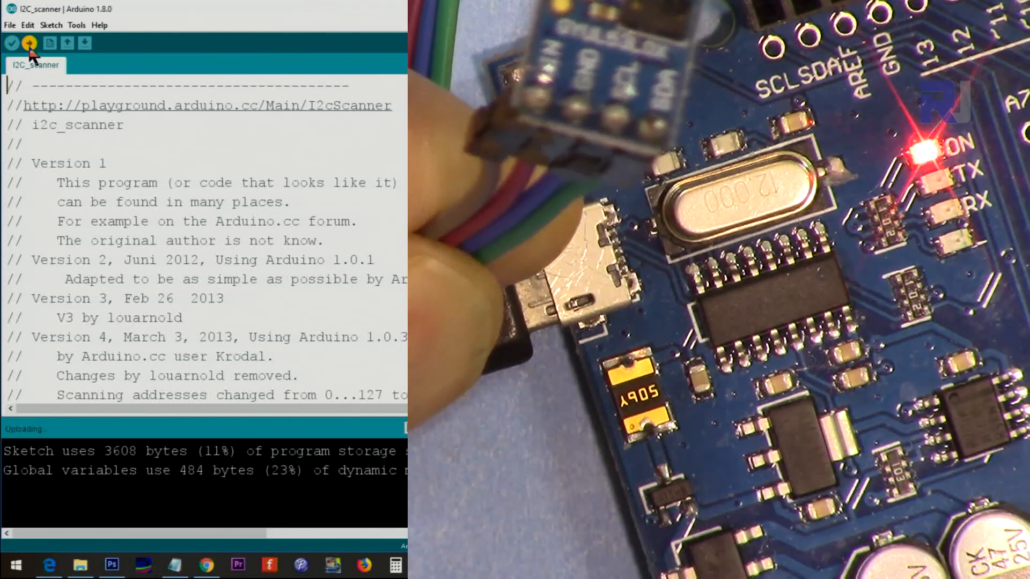